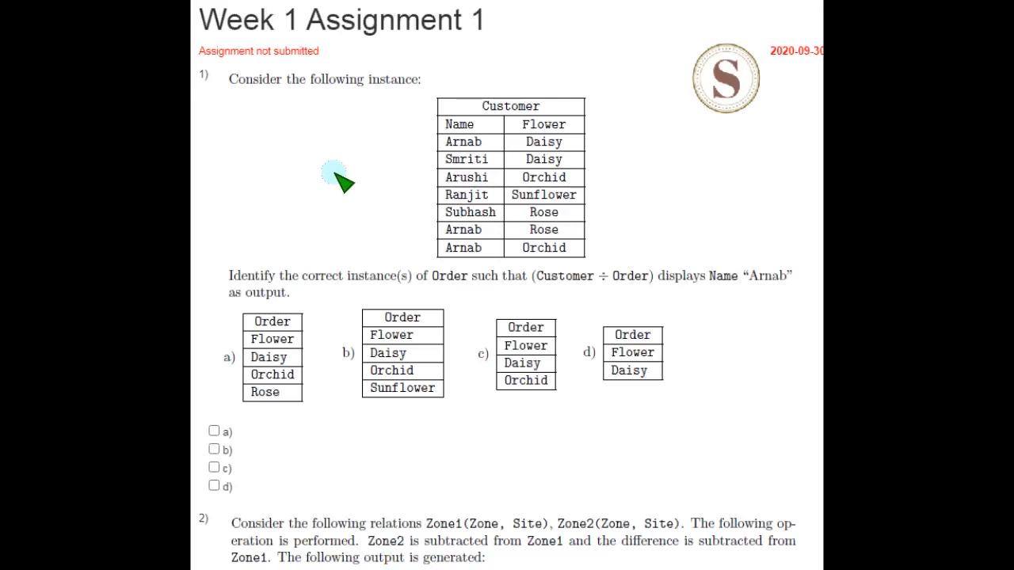
- Mark option a for question 1 on Customer ÷ Order
{"action": "left_click", "coordinate": [214, 390]}
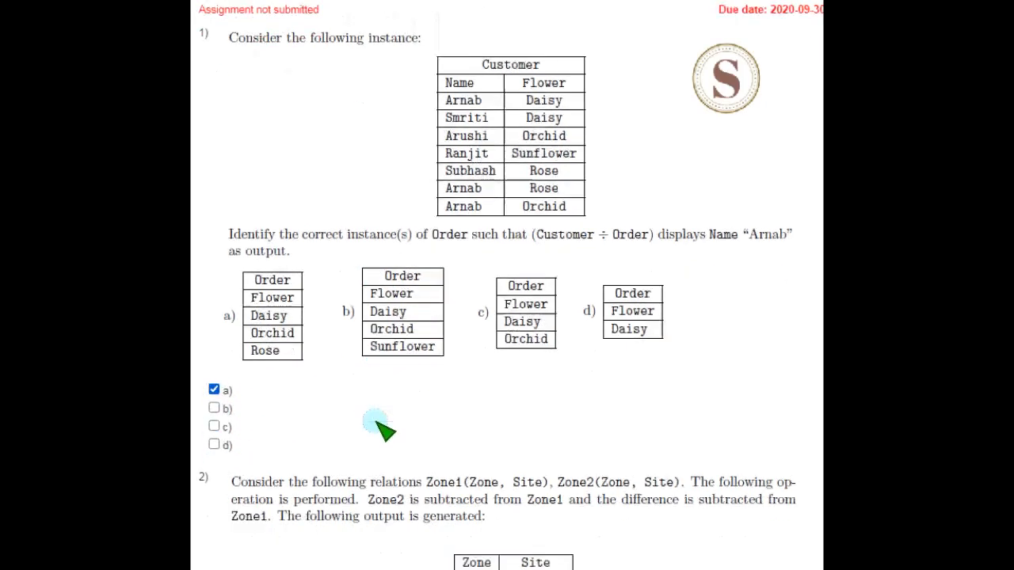
- Mark options b and d for question 2 on Zone1 and Zone2, then reach question 3
{"action": "scroll", "scroll_direction": "down", "scroll_amount": 3}
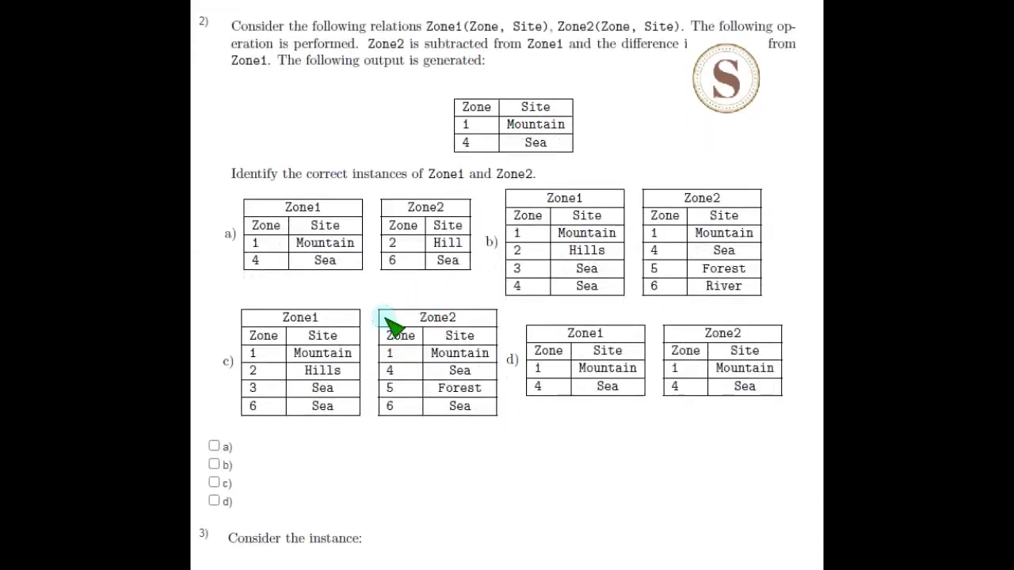
{"action": "mouse_move", "coordinate": [440, 309]}
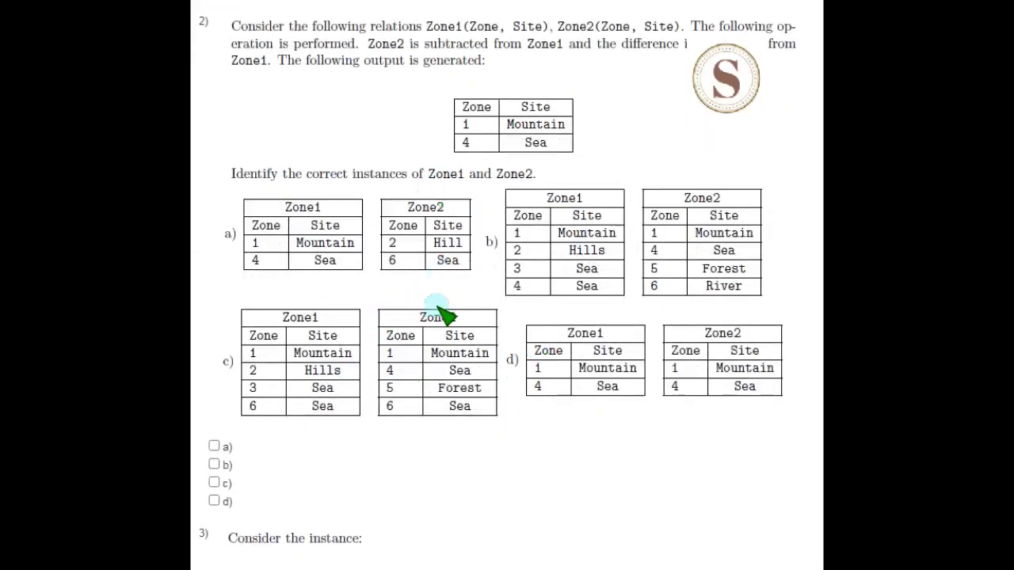
{"action": "scroll", "scroll_direction": "down", "scroll_amount": 3}
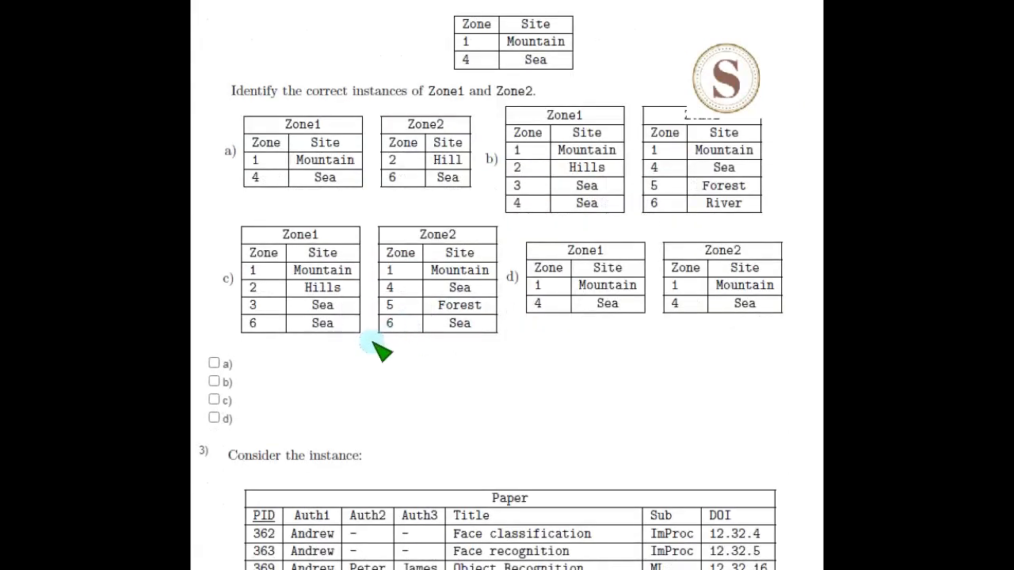
{"action": "left_click", "coordinate": [213, 381]}
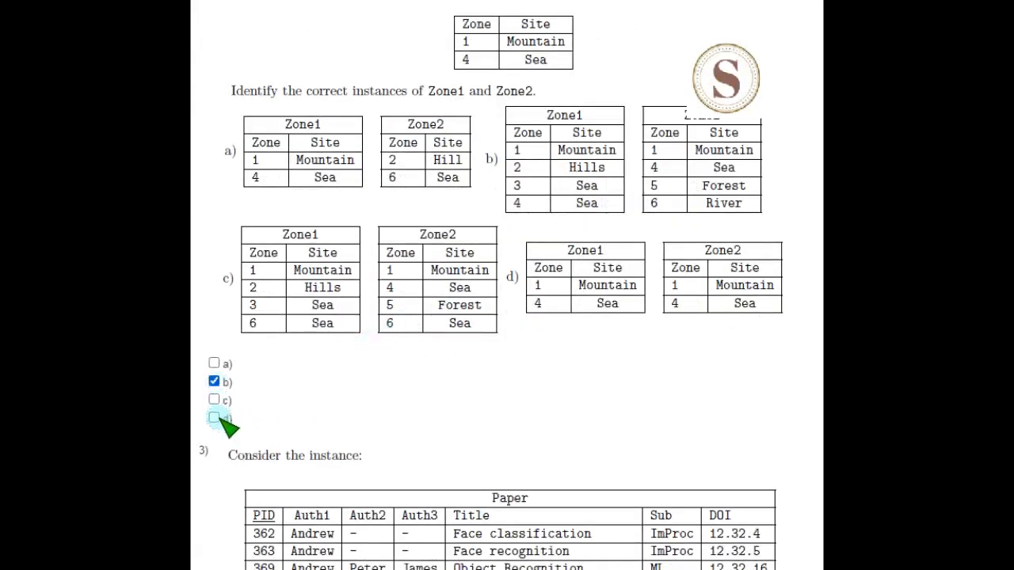
{"action": "scroll", "scroll_direction": "up", "scroll_amount": 3}
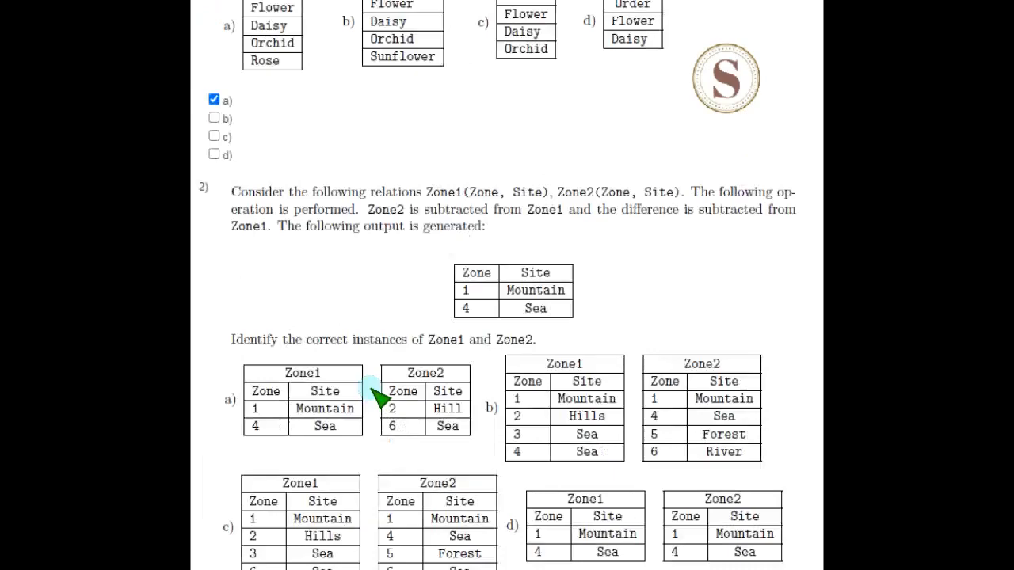
{"action": "scroll", "scroll_direction": "up", "scroll_amount": 3}
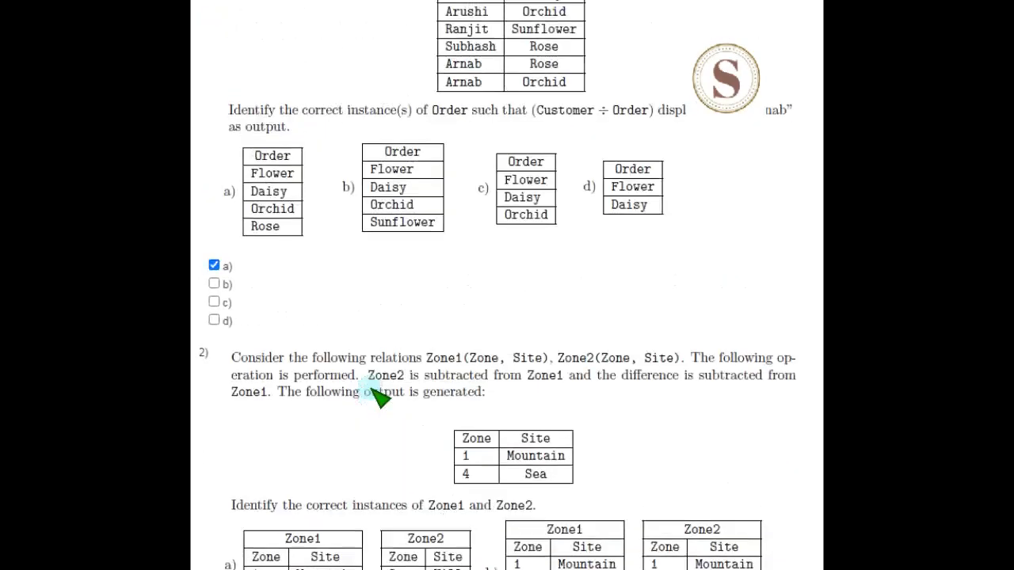
{"action": "mouse_move", "coordinate": [320, 456]}
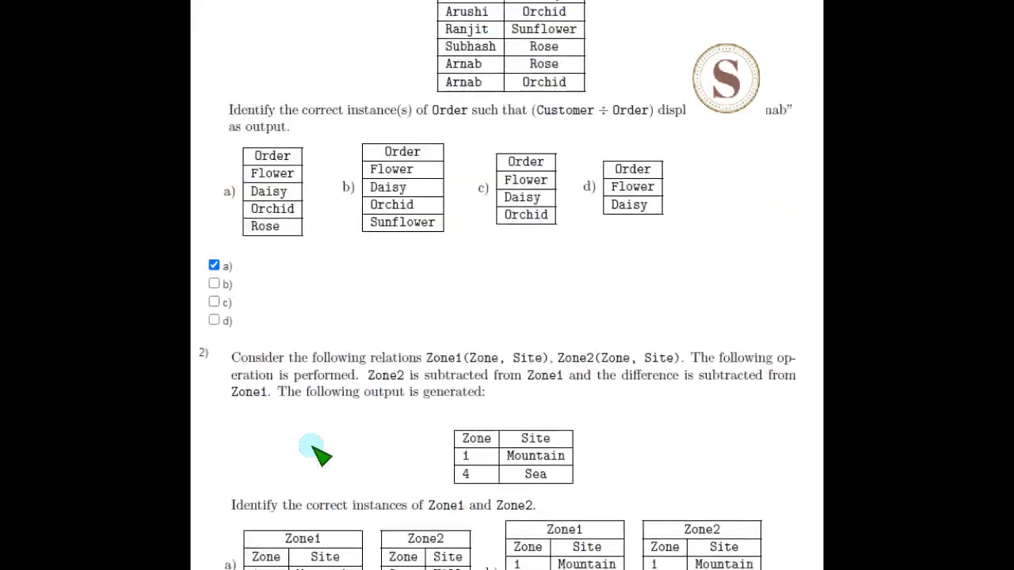
{"action": "scroll", "scroll_direction": "down", "scroll_amount": 3}
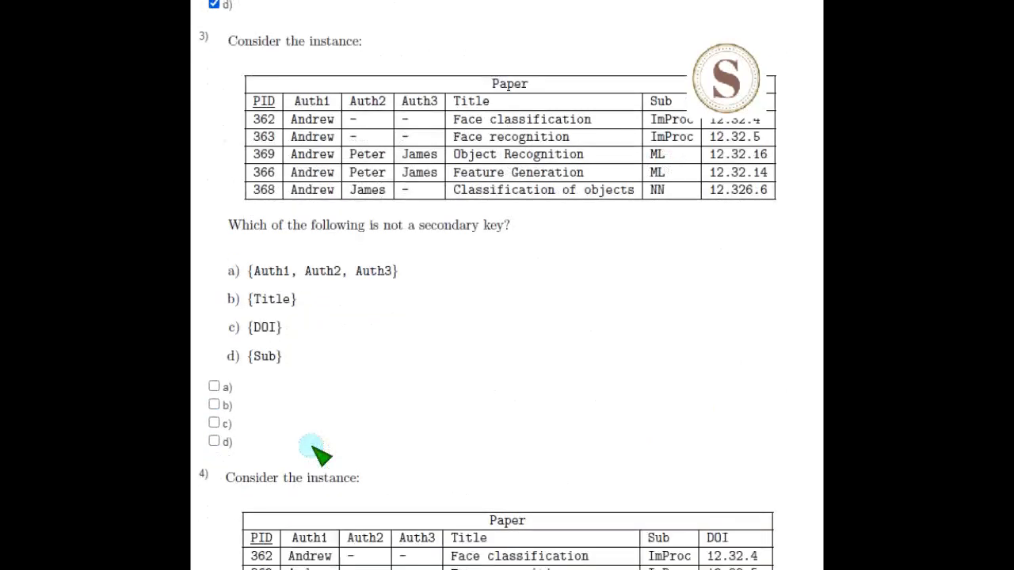
{"action": "scroll", "scroll_direction": "up", "scroll_amount": 3}
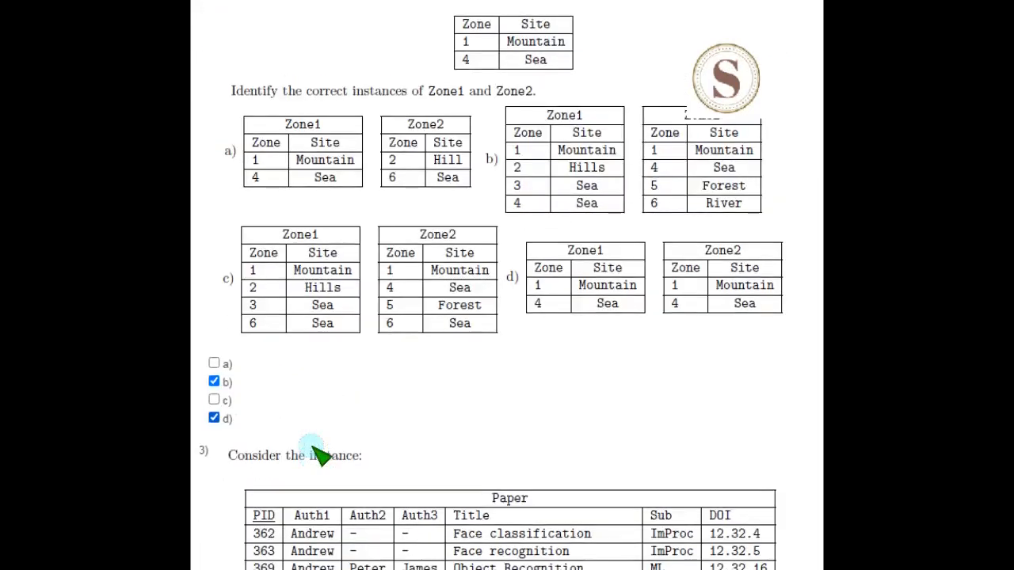
{"action": "mouse_move", "coordinate": [214, 399]}
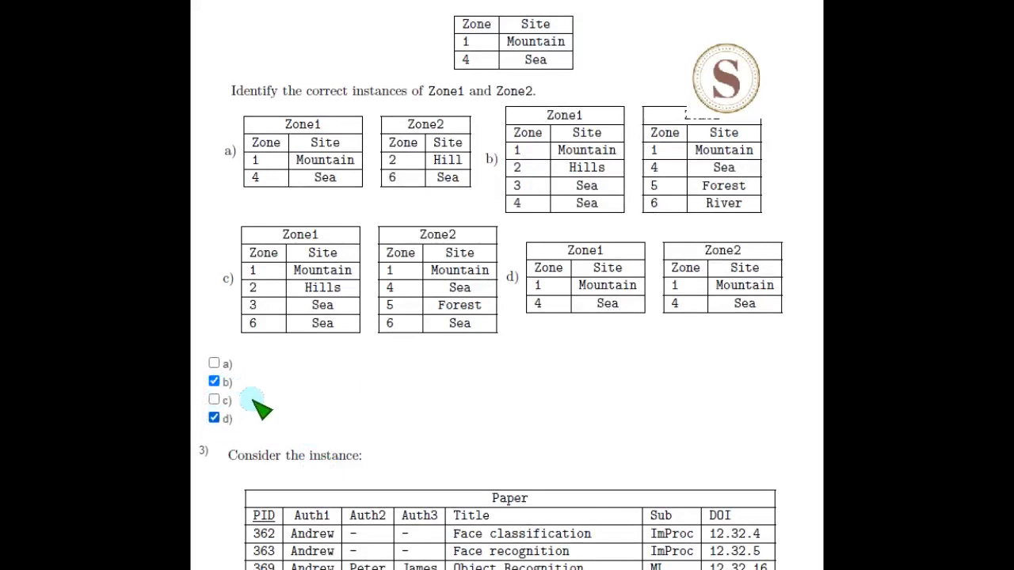
{"action": "mouse_move", "coordinate": [282, 415]}
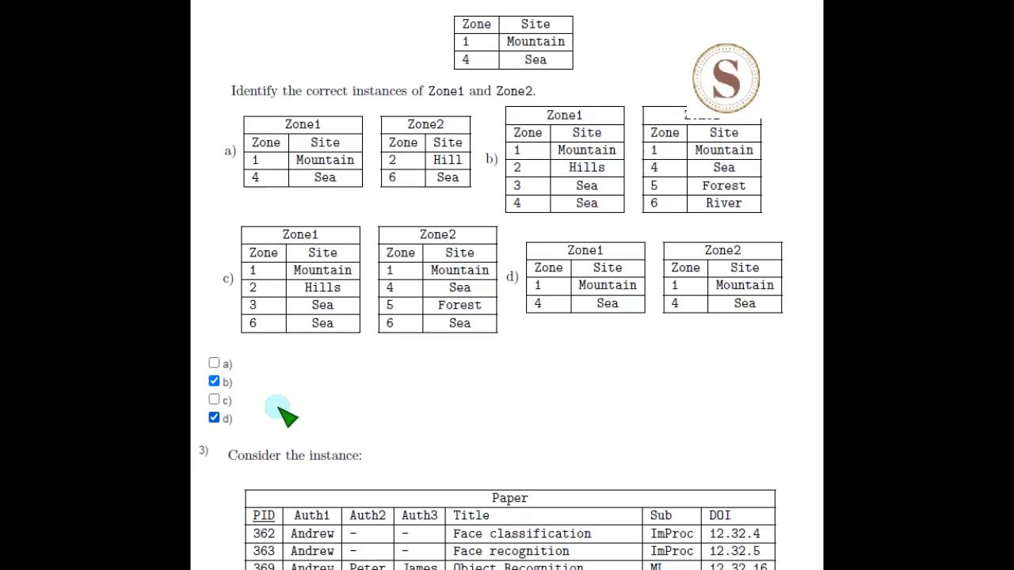
{"action": "mouse_move", "coordinate": [309, 404]}
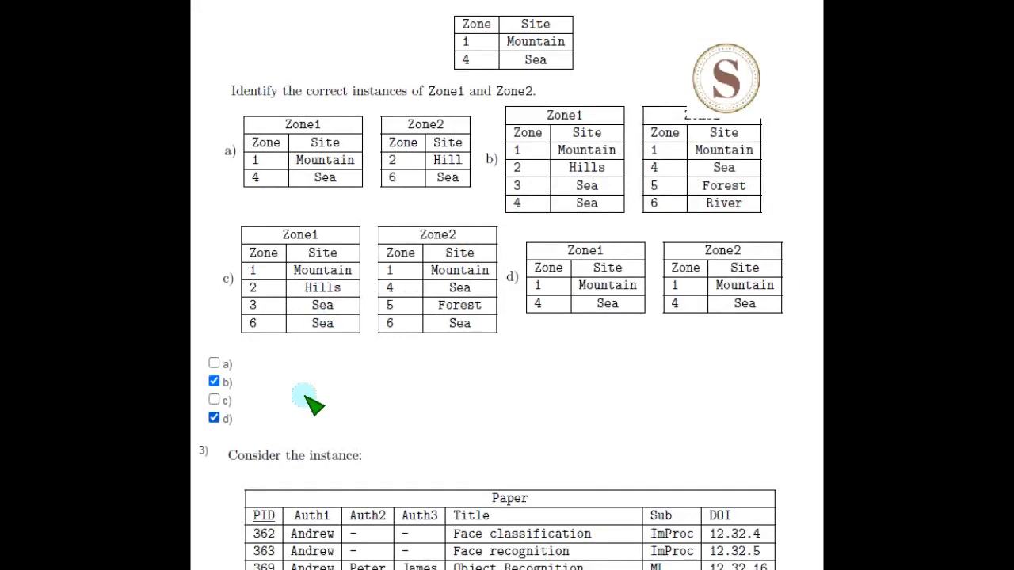
{"action": "mouse_move", "coordinate": [332, 298]}
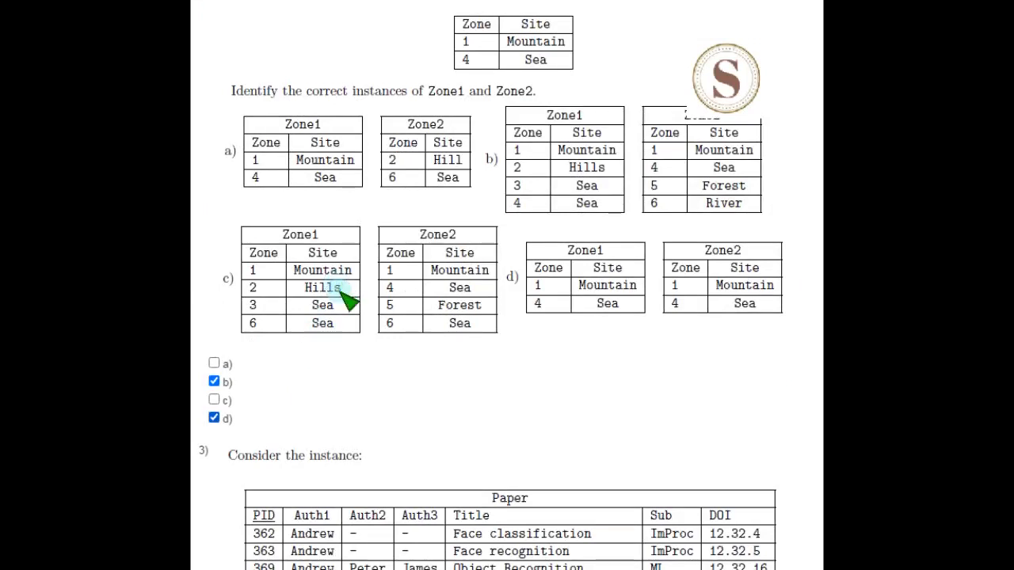
{"action": "scroll", "scroll_direction": "down", "scroll_amount": 3}
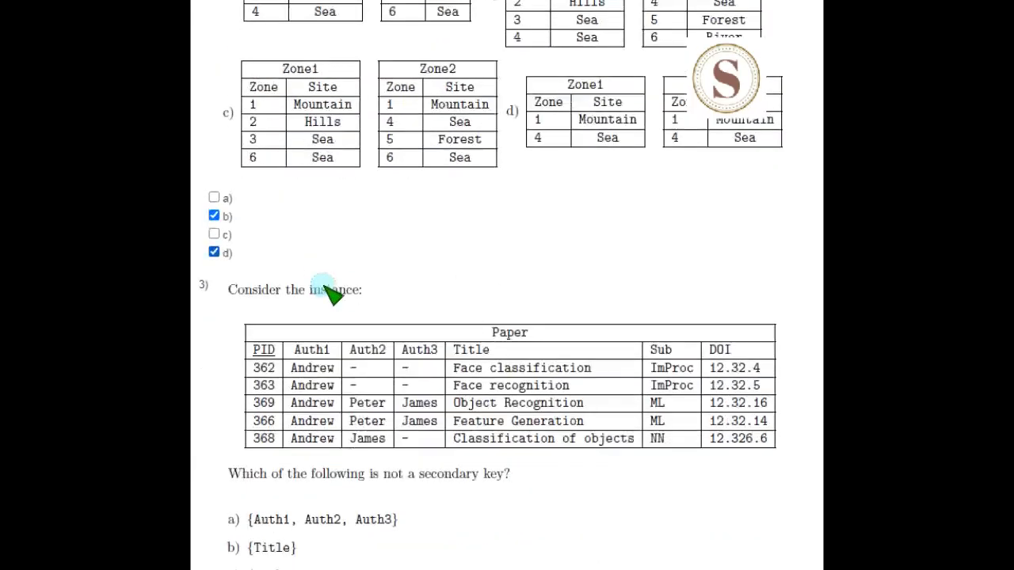
- Mark option a for question 3 on secondary keys and option d for question 4
{"action": "scroll", "scroll_direction": "down", "scroll_amount": 3}
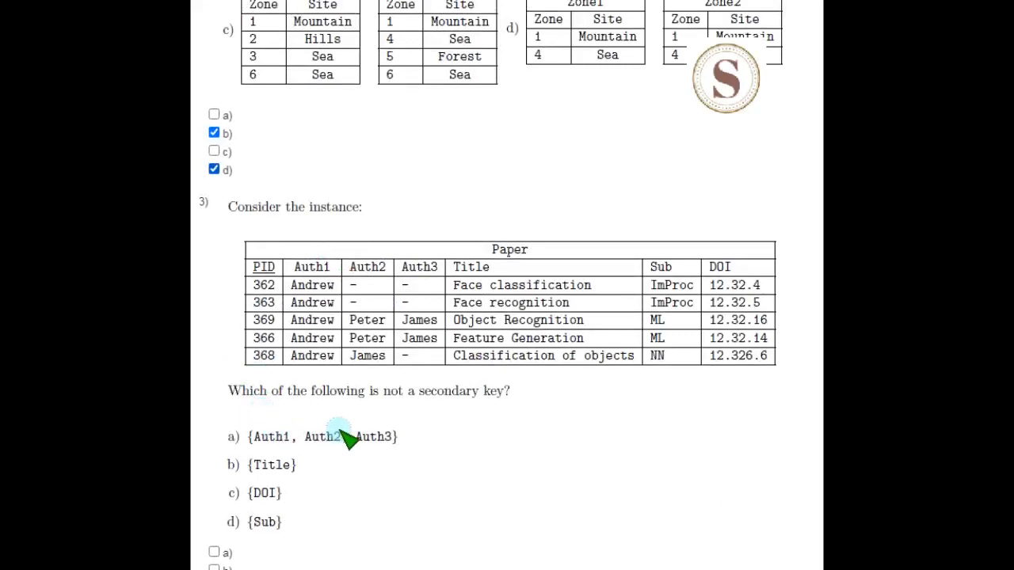
{"action": "scroll", "scroll_direction": "down", "scroll_amount": 3}
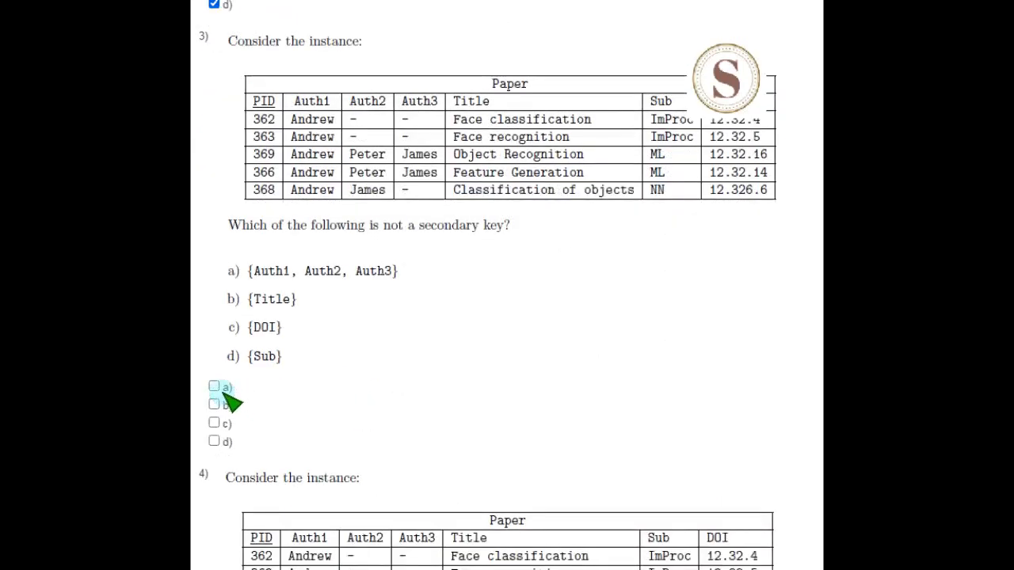
{"action": "left_click", "coordinate": [214, 387]}
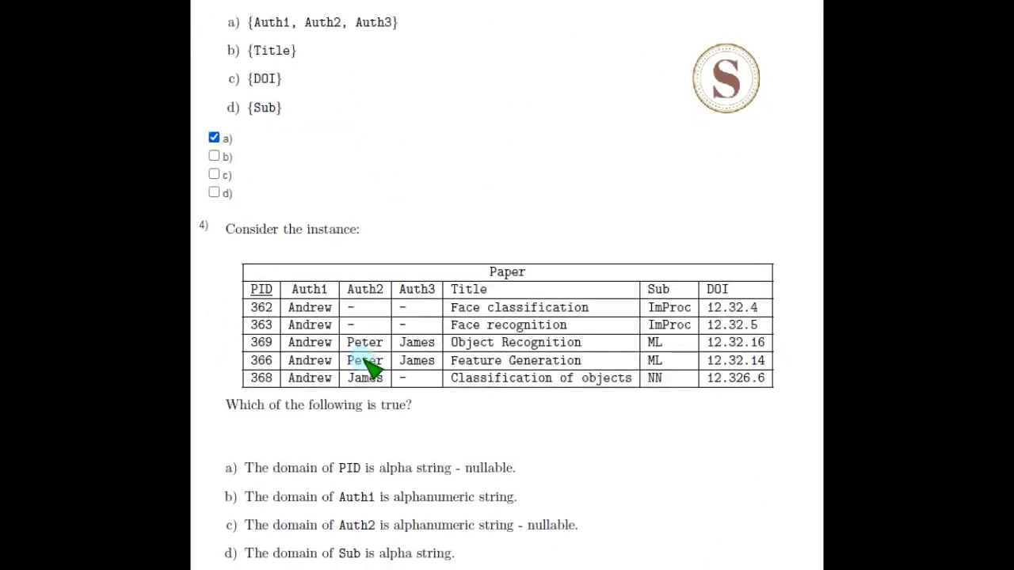
{"action": "scroll", "scroll_direction": "down", "scroll_amount": 3}
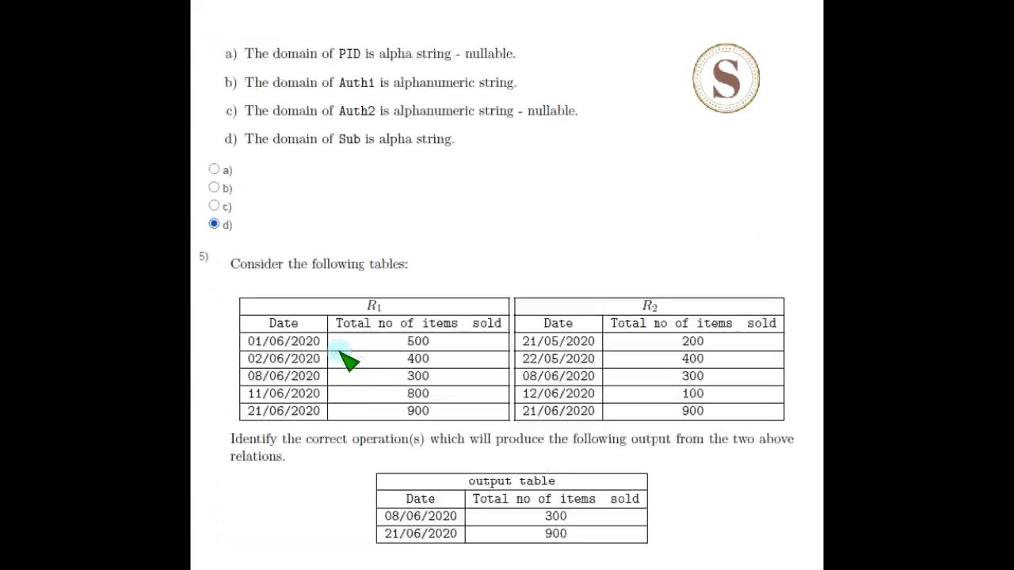
- Mark options b and d for question 5 and option b for question 6
{"action": "scroll", "scroll_direction": "down", "scroll_amount": 3}
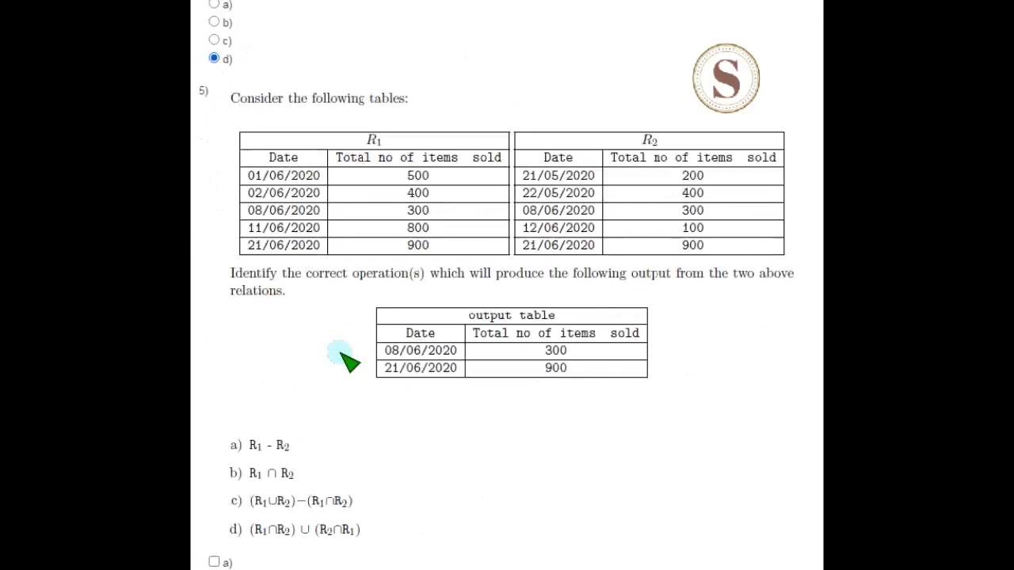
{"action": "mouse_move", "coordinate": [345, 378]}
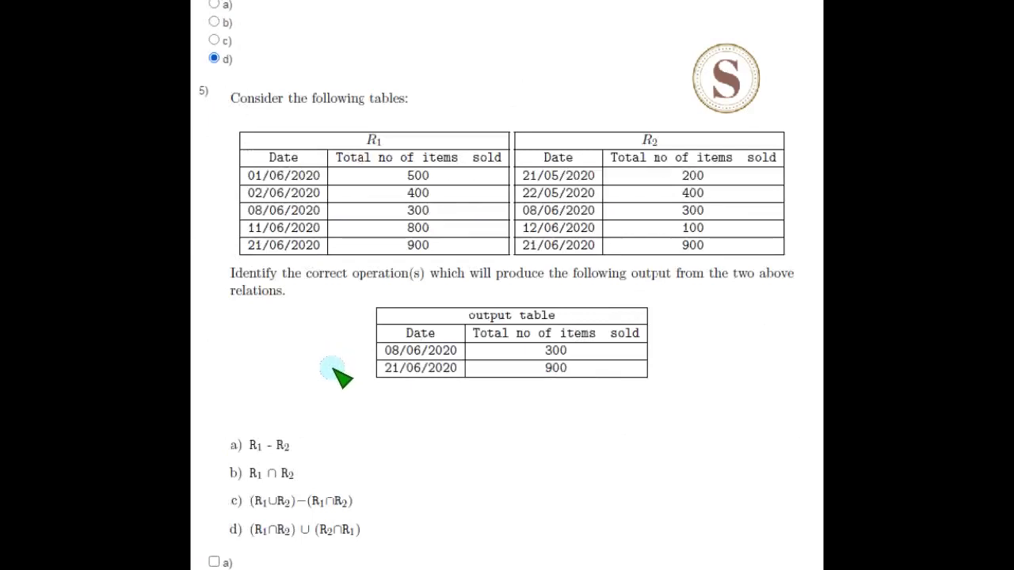
{"action": "mouse_move", "coordinate": [409, 415]}
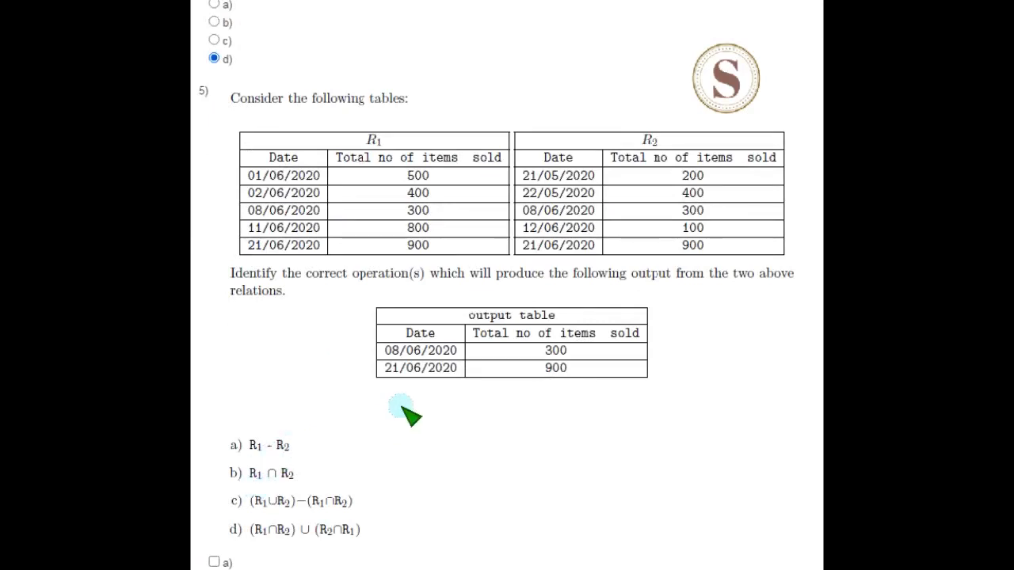
{"action": "scroll", "scroll_direction": "down", "scroll_amount": 3}
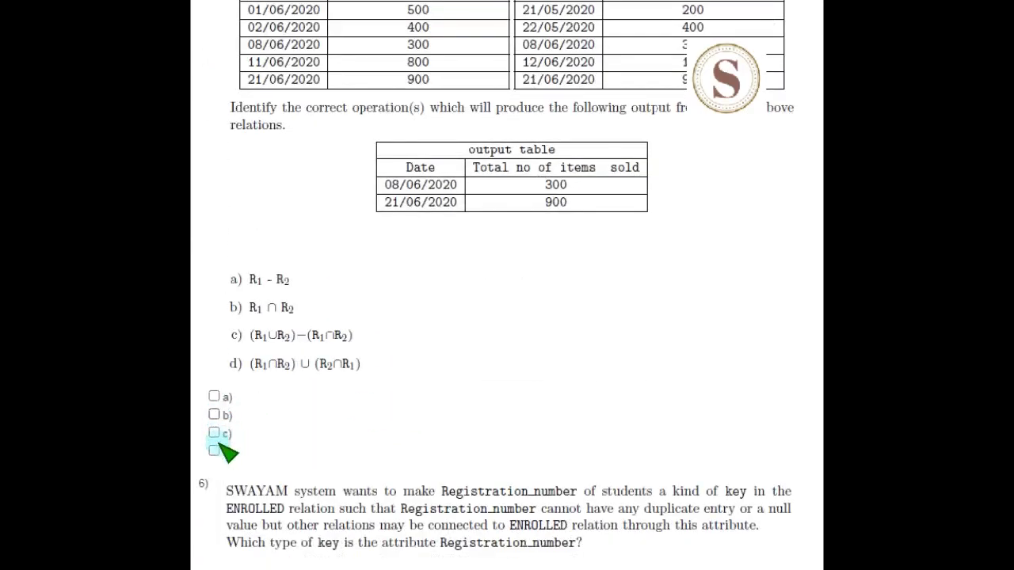
{"action": "left_click", "coordinate": [213, 452]}
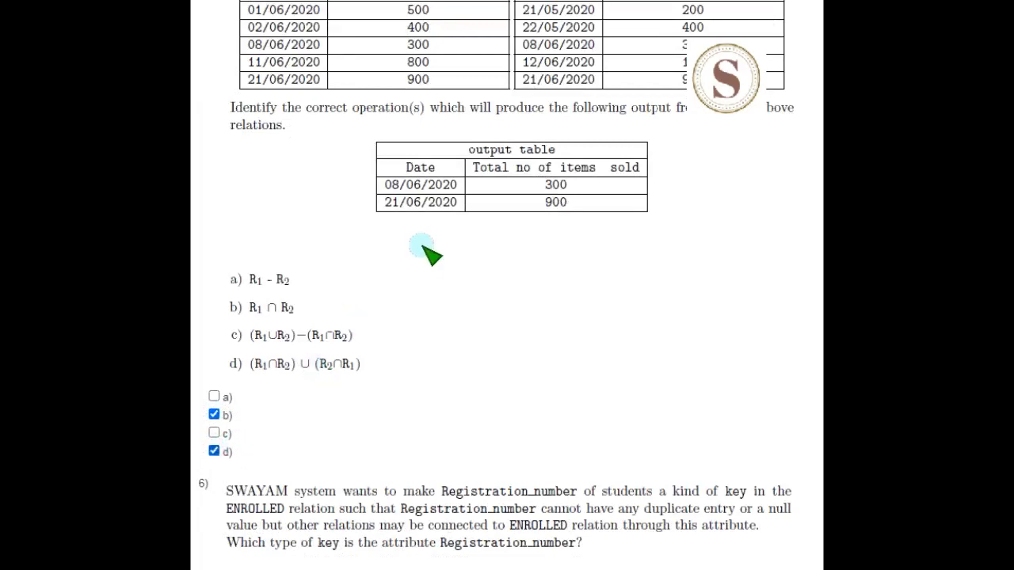
{"action": "scroll", "scroll_direction": "down", "scroll_amount": 3}
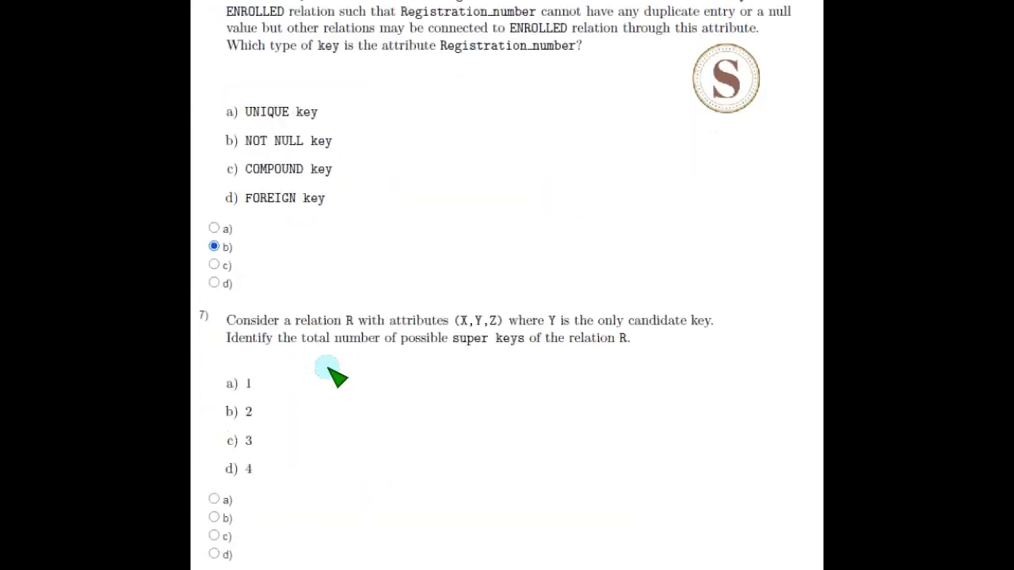
- Answer question 8 with c and questions 9 and 10 with d above Submit Answers
{"action": "scroll", "scroll_direction": "down", "scroll_amount": 3}
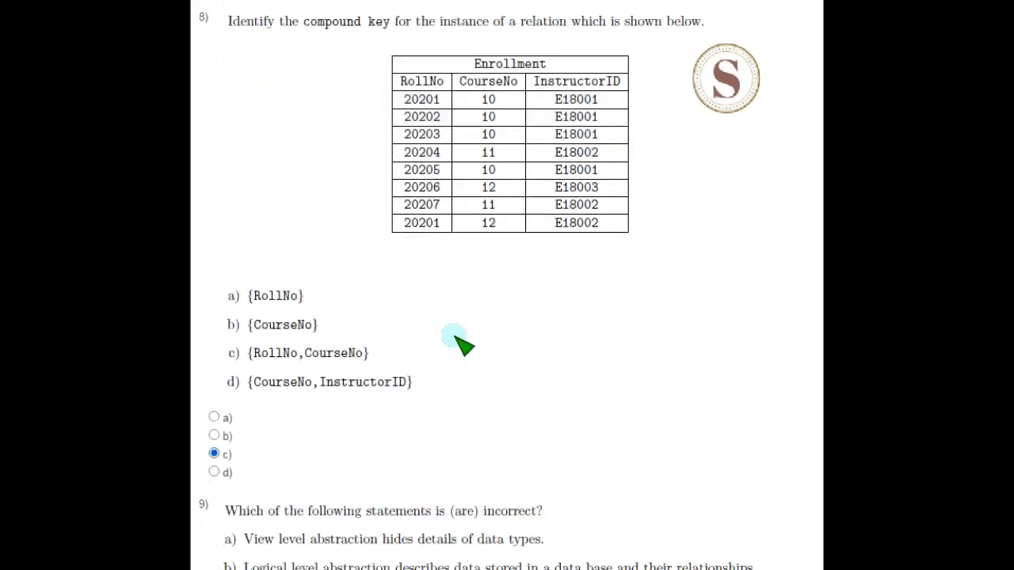
{"action": "scroll", "scroll_direction": "down", "scroll_amount": 3}
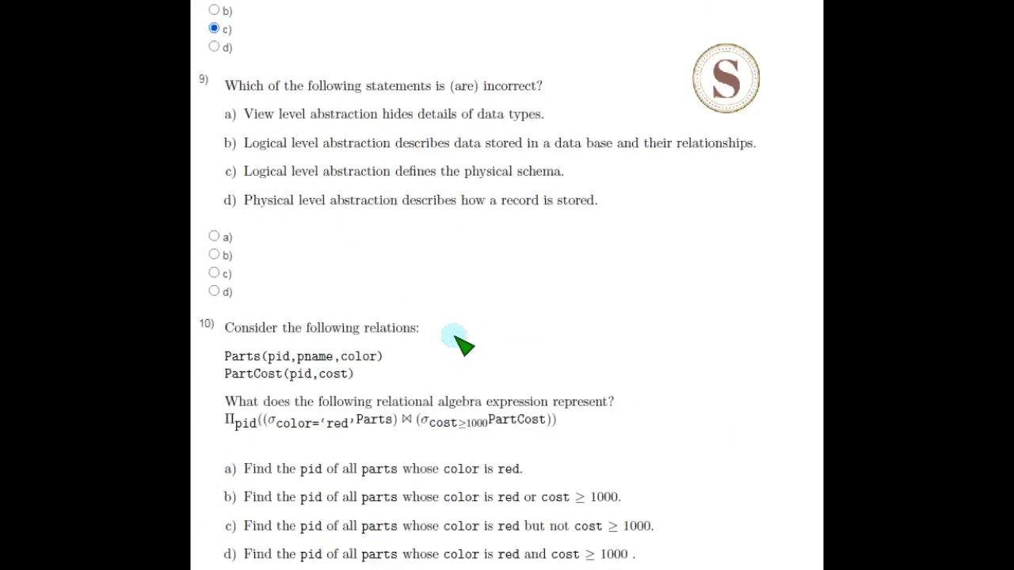
{"action": "mouse_move", "coordinate": [346, 403]}
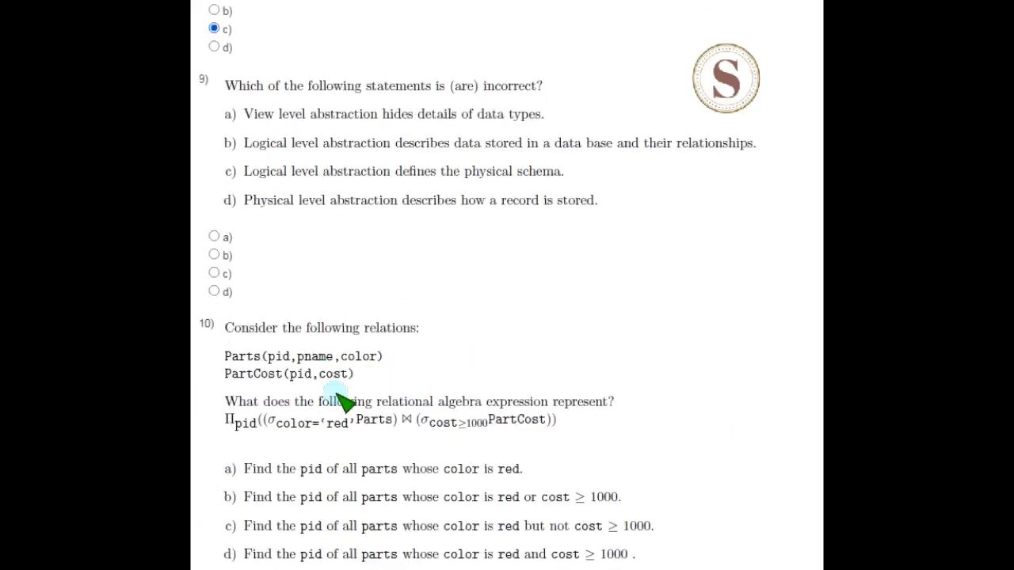
{"action": "left_click", "coordinate": [212, 292]}
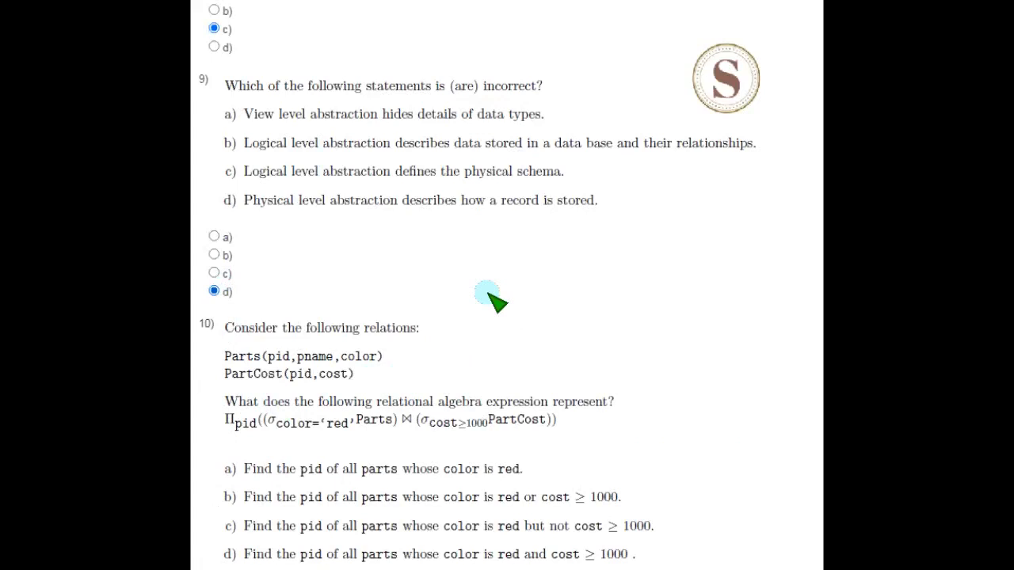
{"action": "scroll", "scroll_direction": "down", "scroll_amount": 3}
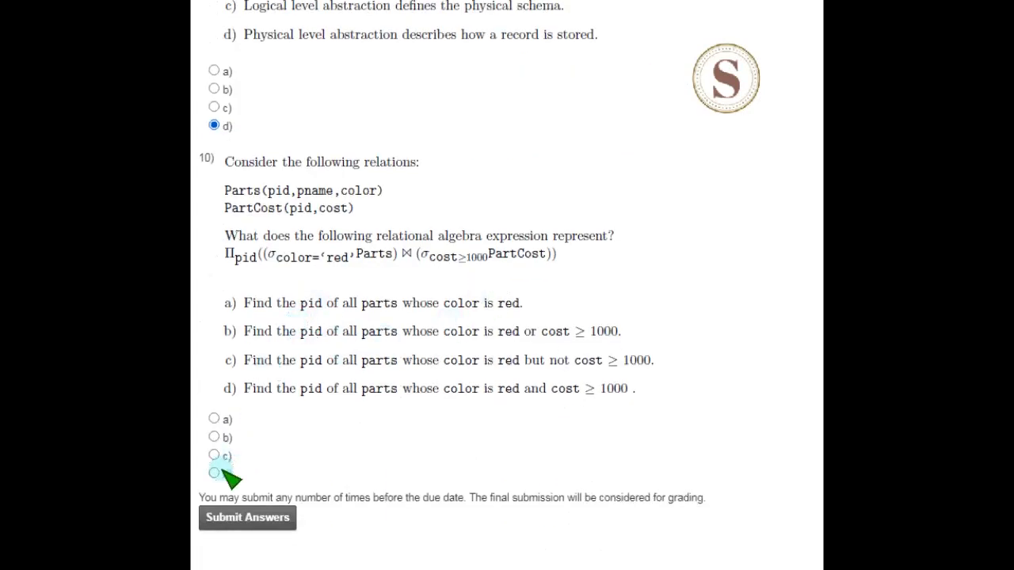
{"action": "left_click", "coordinate": [214, 474]}
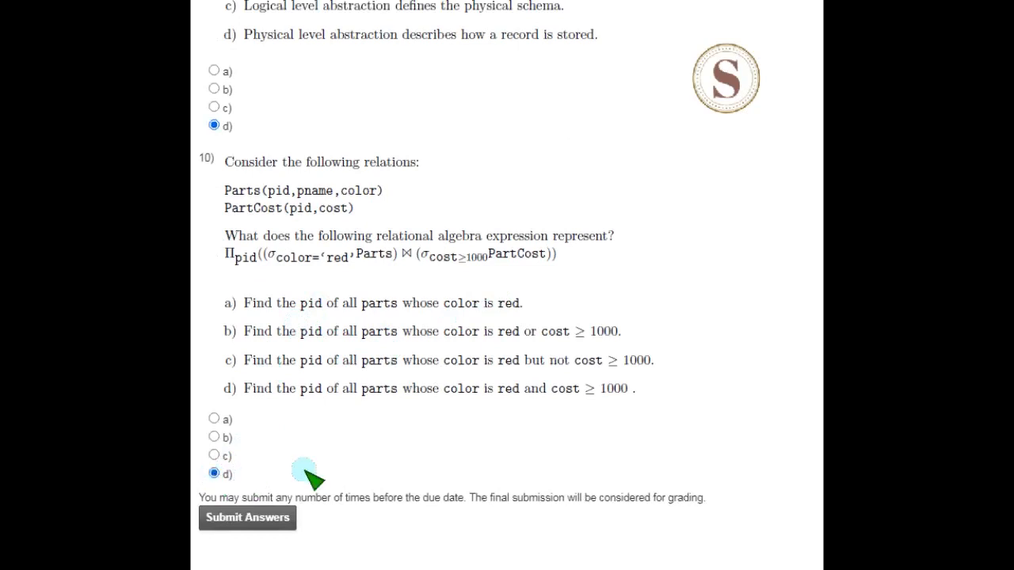
{"action": "mouse_move", "coordinate": [341, 460]}
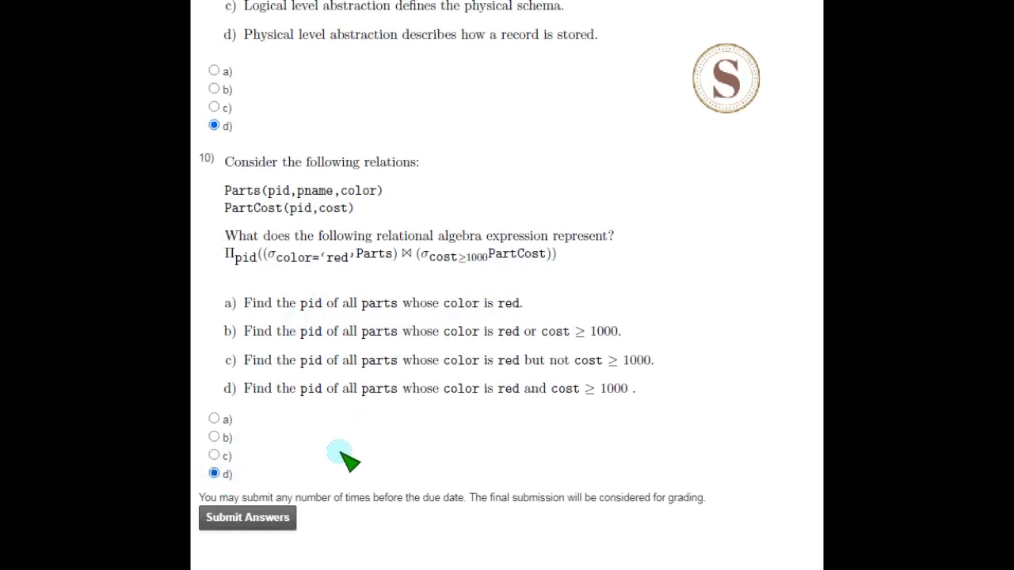